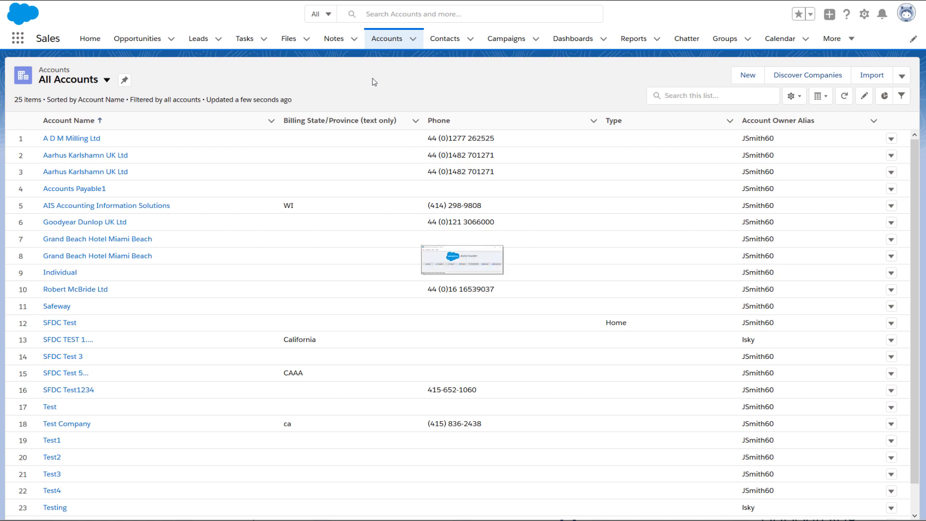
Open the A D M Milling Ltd account from the All Accounts list
left_click(461, 258)
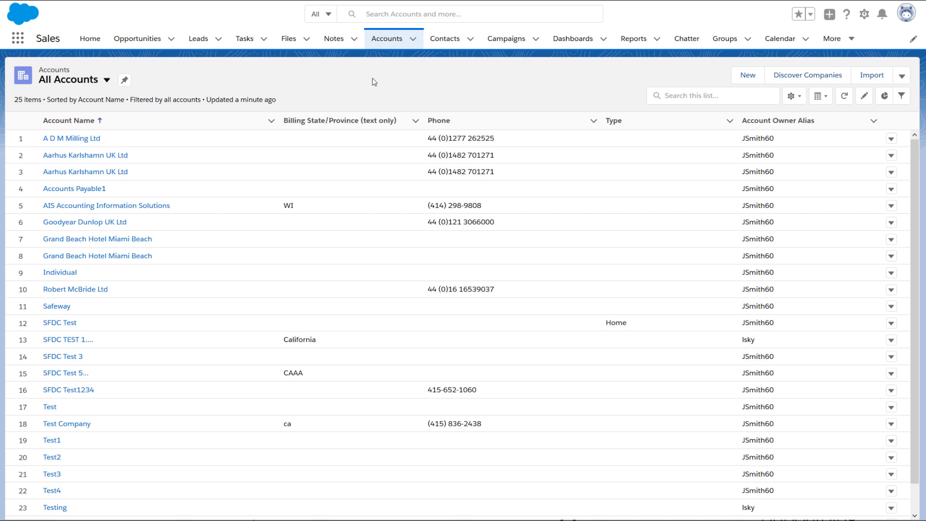
mouse_move(186, 120)
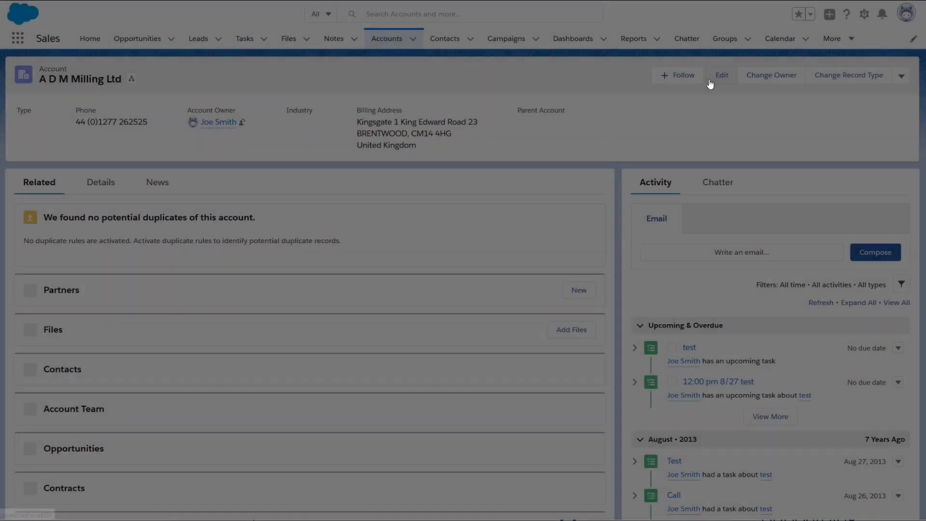
Open the A D M Milling Ltd edit form and scroll through its billing address fields
left_click(721, 75)
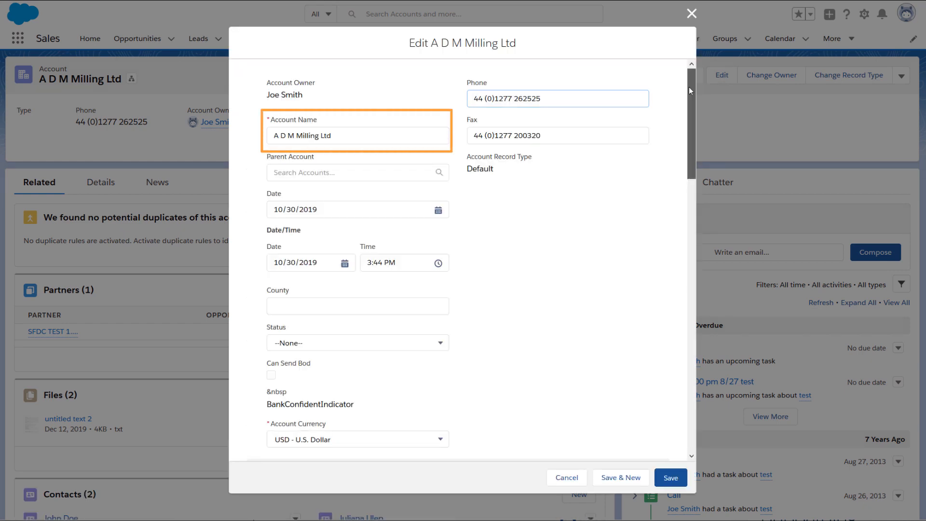
scroll("down", 3)
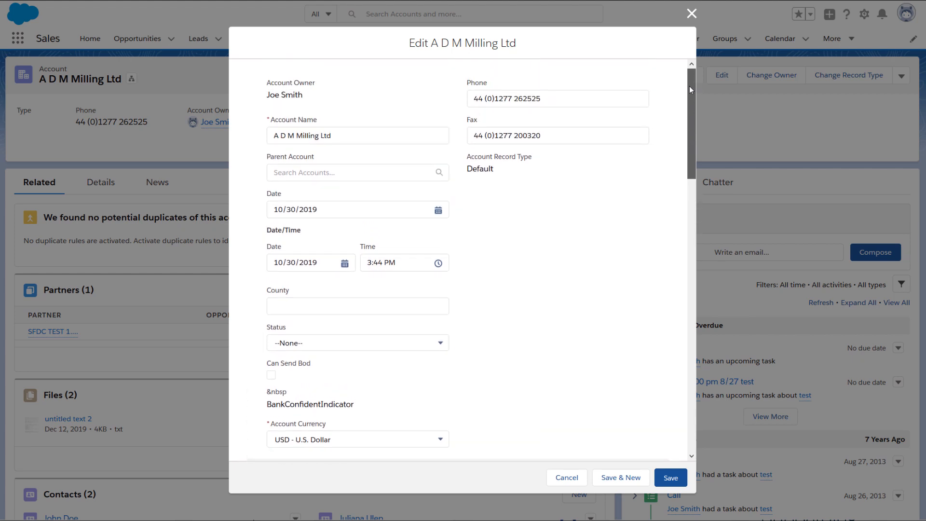
scroll("down", 3)
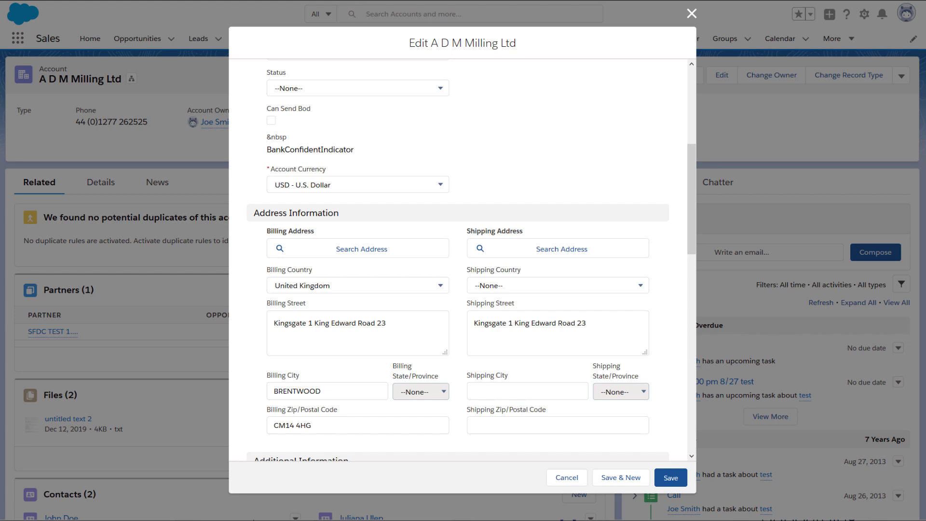
mouse_move(706, 178)
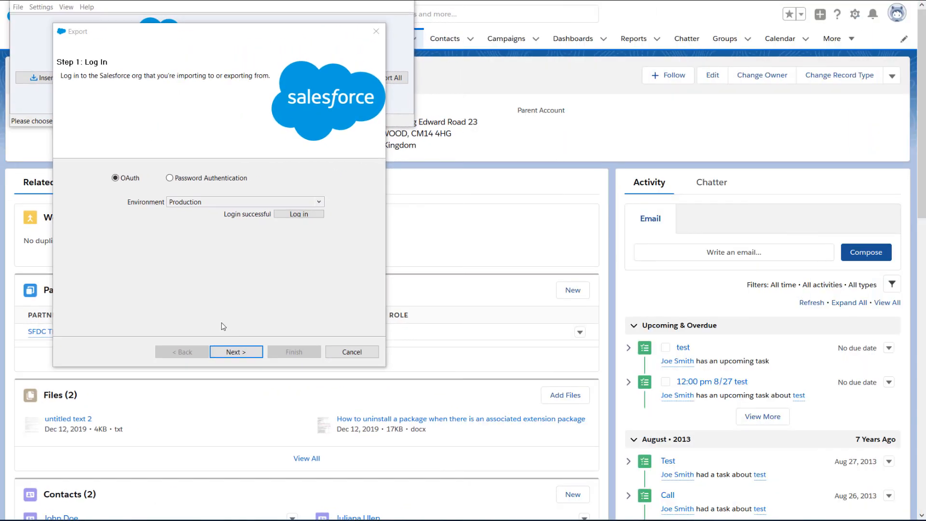
Continue past login, choose Account as the export object and proceed to the query step
left_click(235, 352)
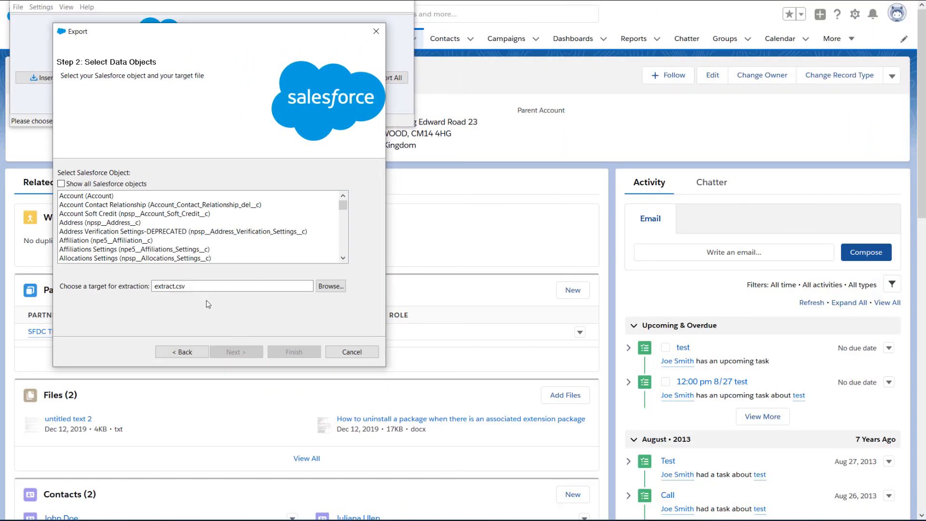
left_click(87, 196)
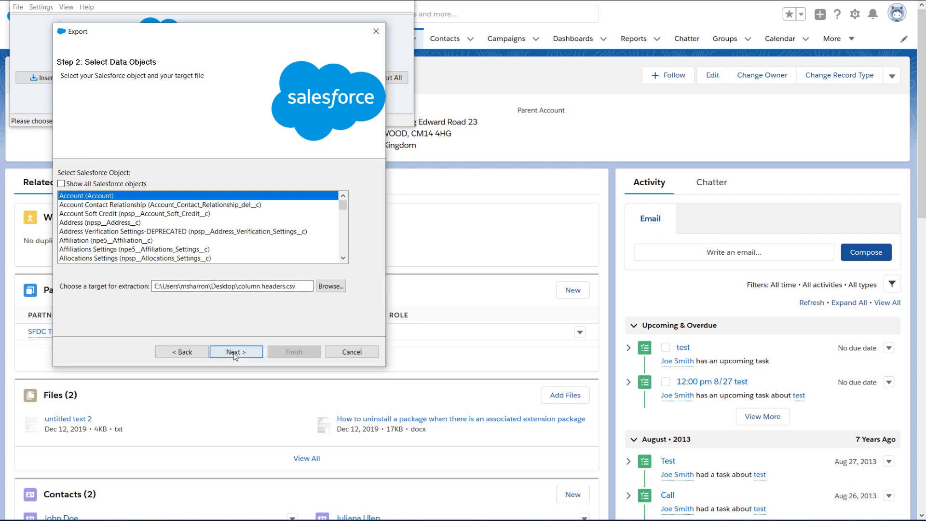
left_click(235, 351)
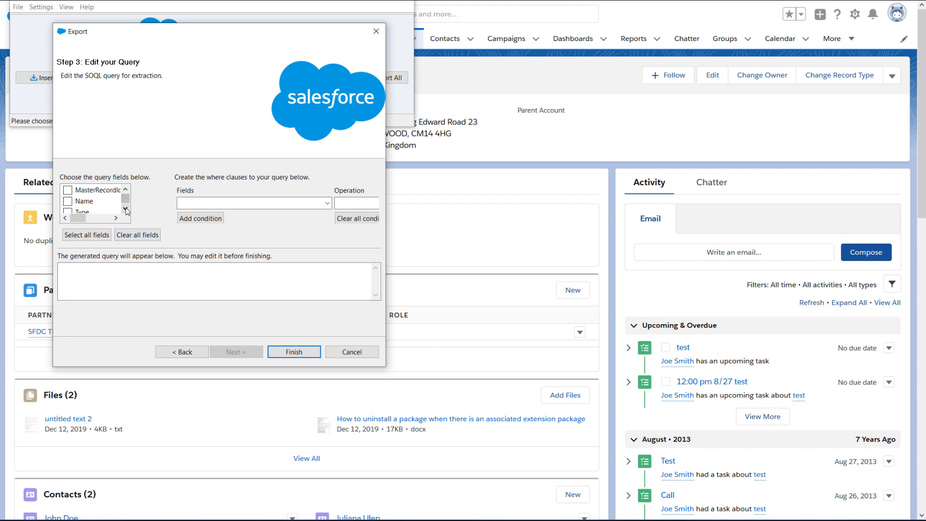
Include Name, CurrencyIsoCode, Status__c and ShippingCity as the query fields from Account
left_click(67, 200)
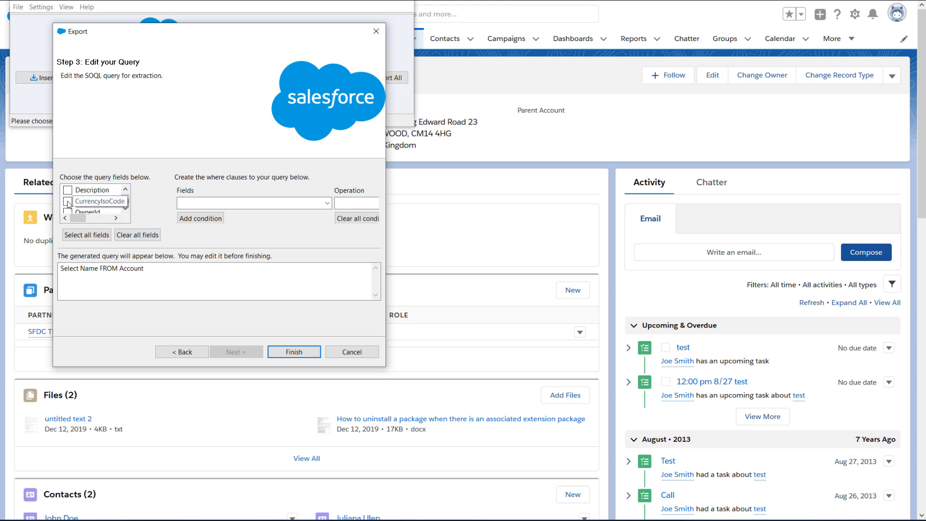
left_click(68, 201)
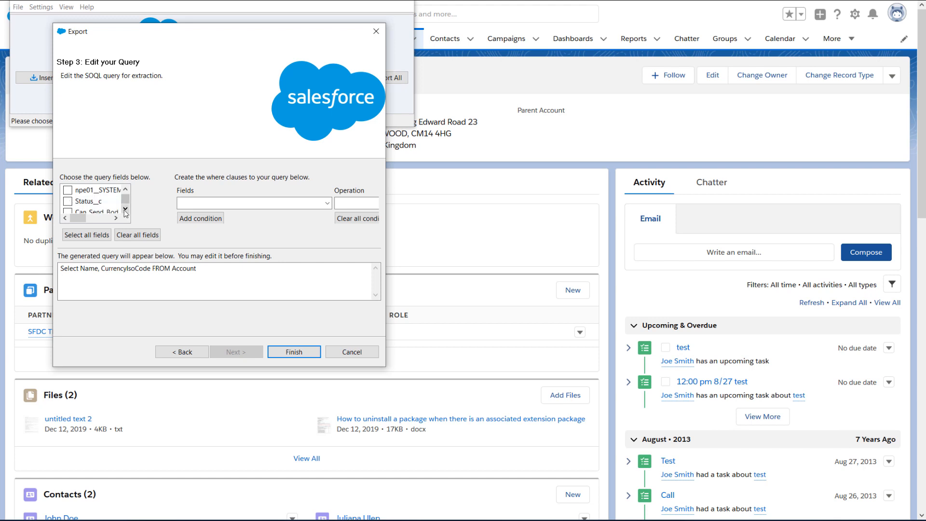
left_click(67, 201)
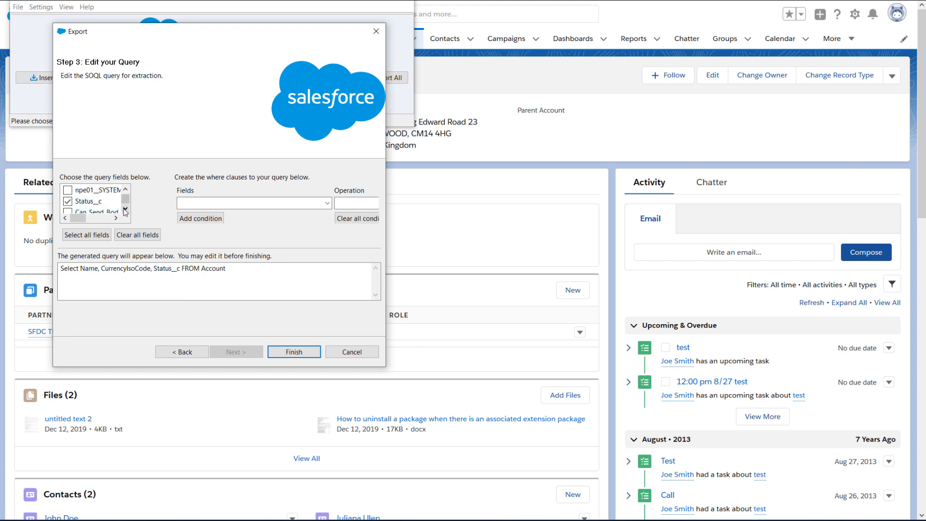
scroll("down", 3)
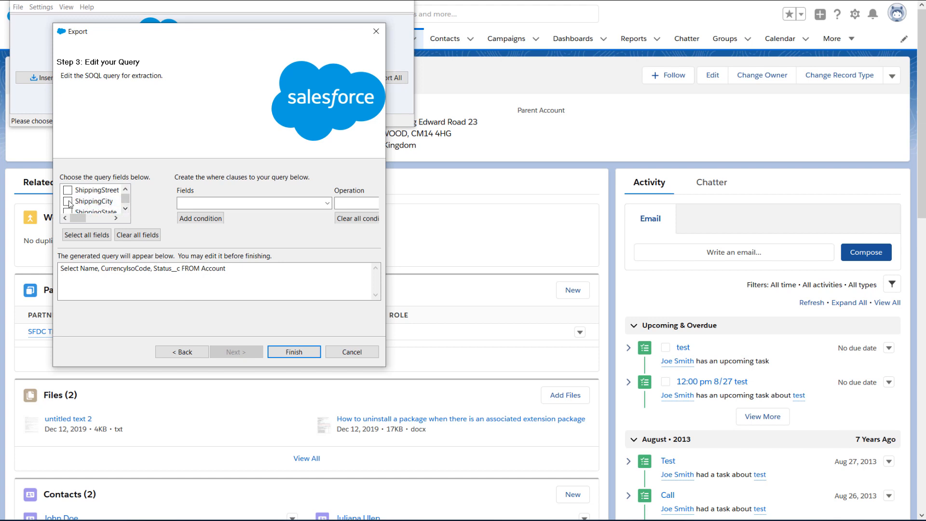
left_click(67, 201)
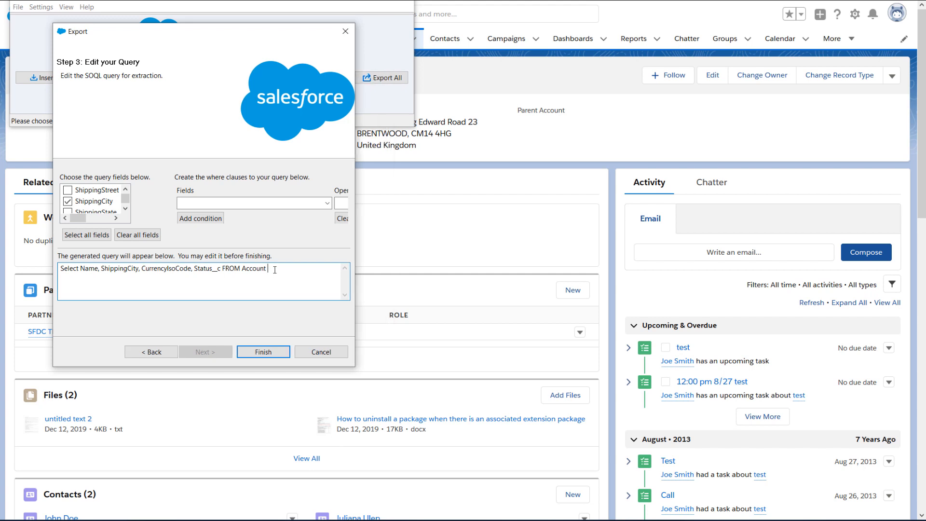
mouse_move(355, 237)
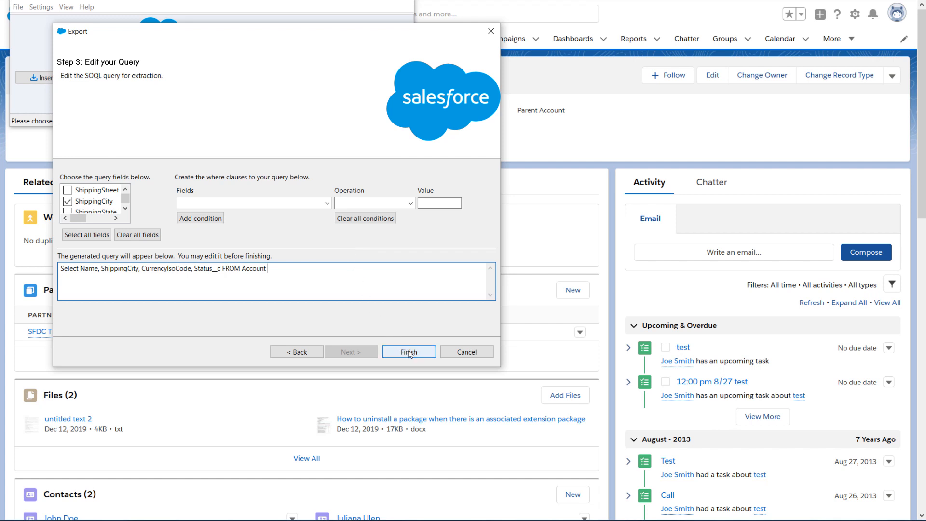
Finish the export, confirm the warning and run it, extracting 25 records
left_click(409, 351)
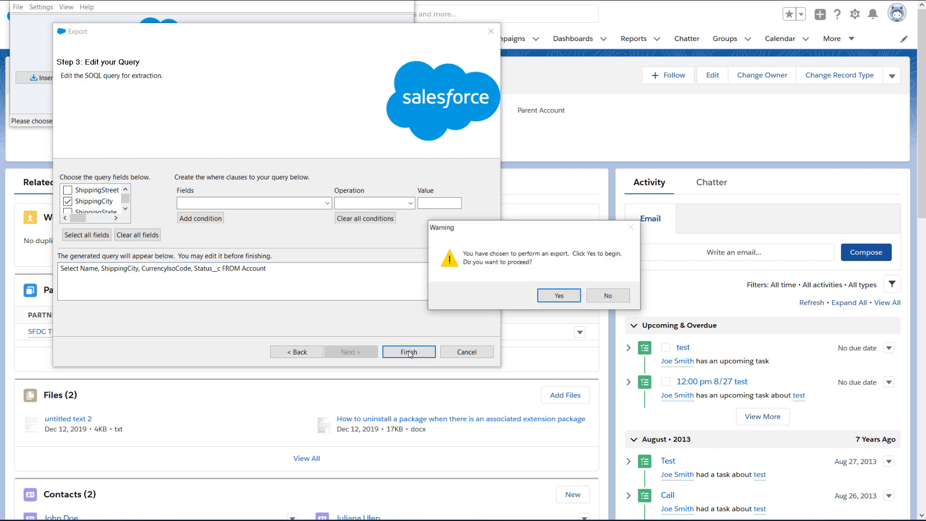
left_click(558, 296)
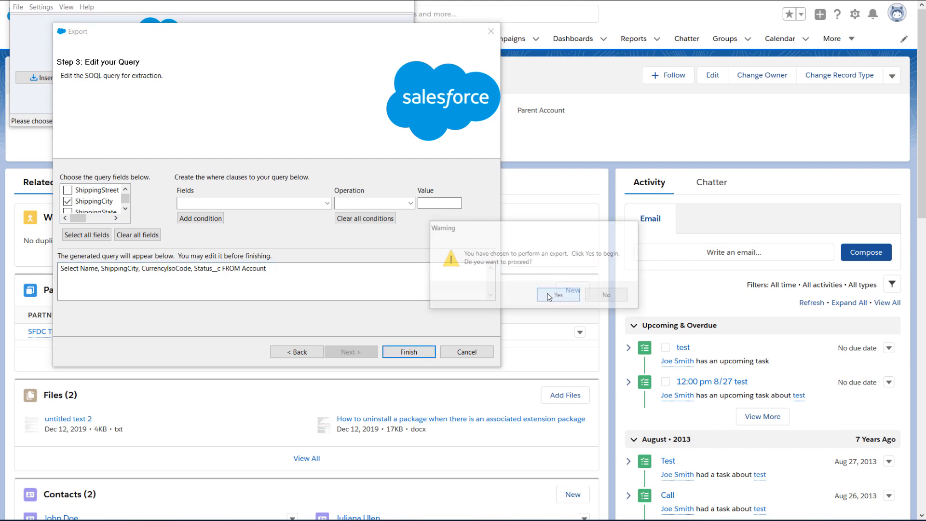
left_click(558, 296)
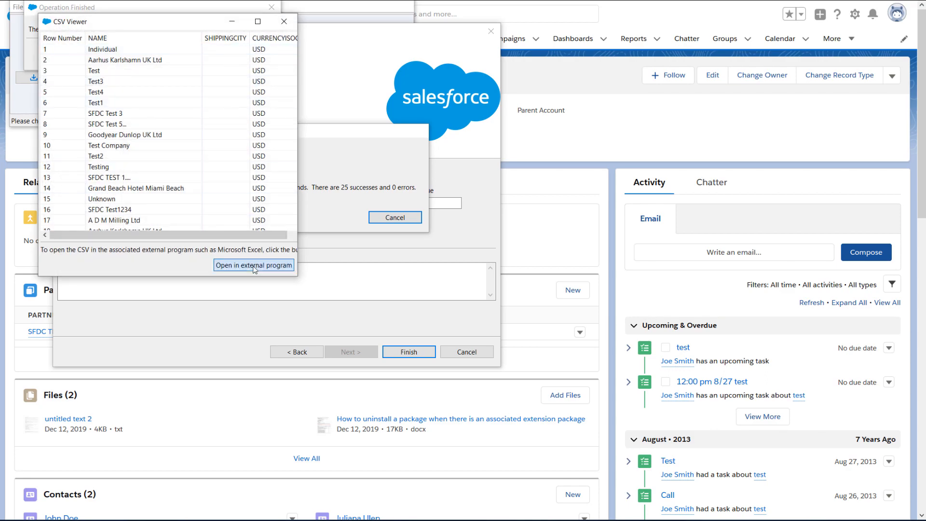
Open the extracted column headers.csv in Excel from the CSV Viewer
left_click(253, 265)
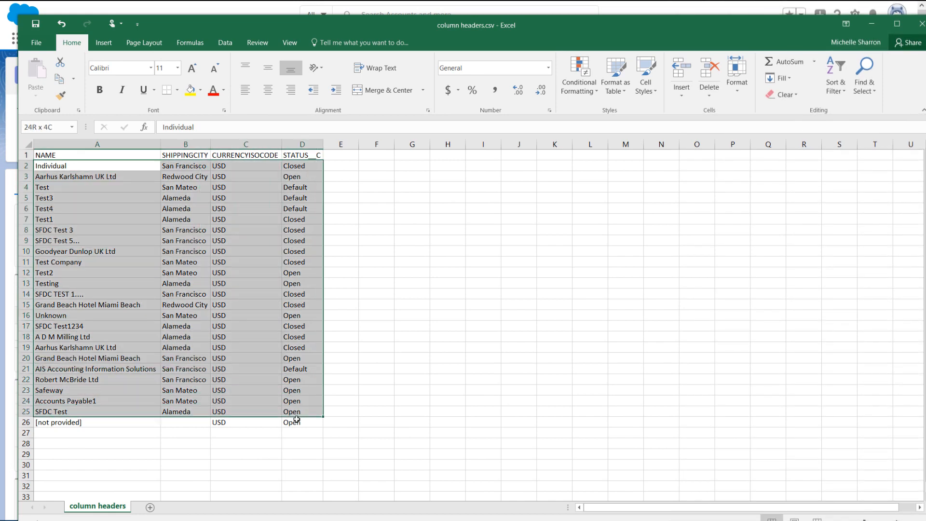
Clear the exported account rows below the headers for the 23 new accounts
key("Delete")
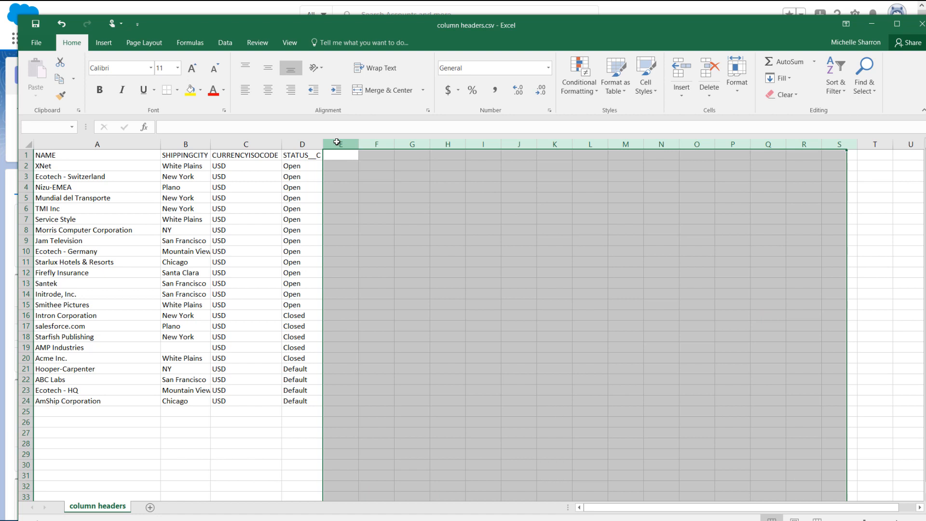
Delete the empty columns right of the data and the blank rows below row 24
right_click(340, 143)
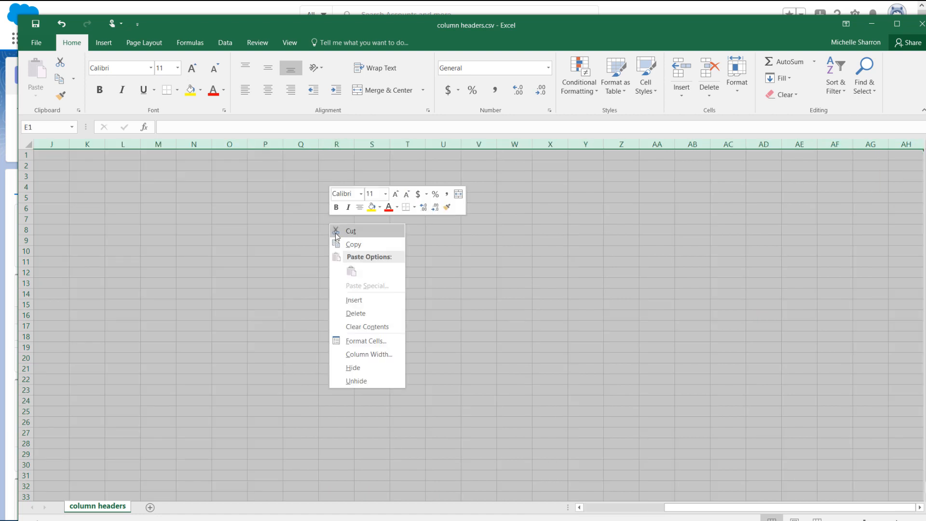
mouse_move(368, 329)
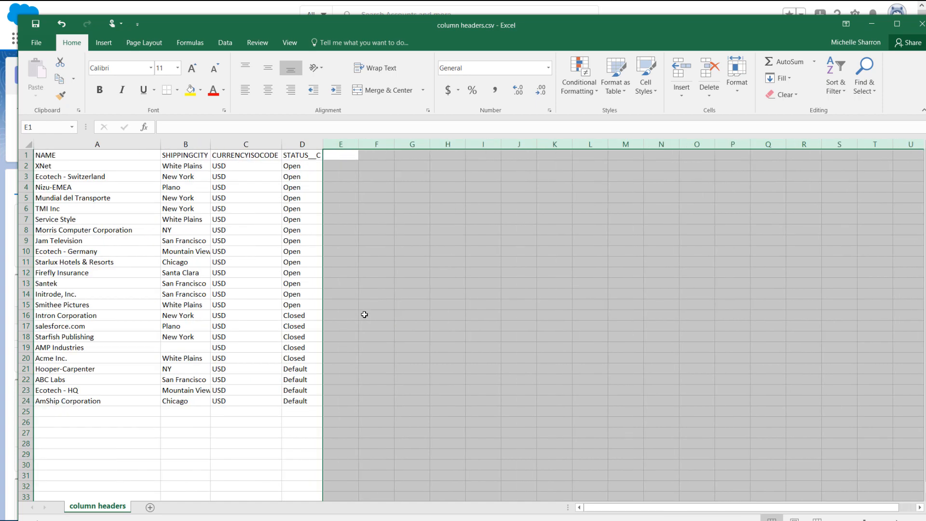
left_click(22, 411)
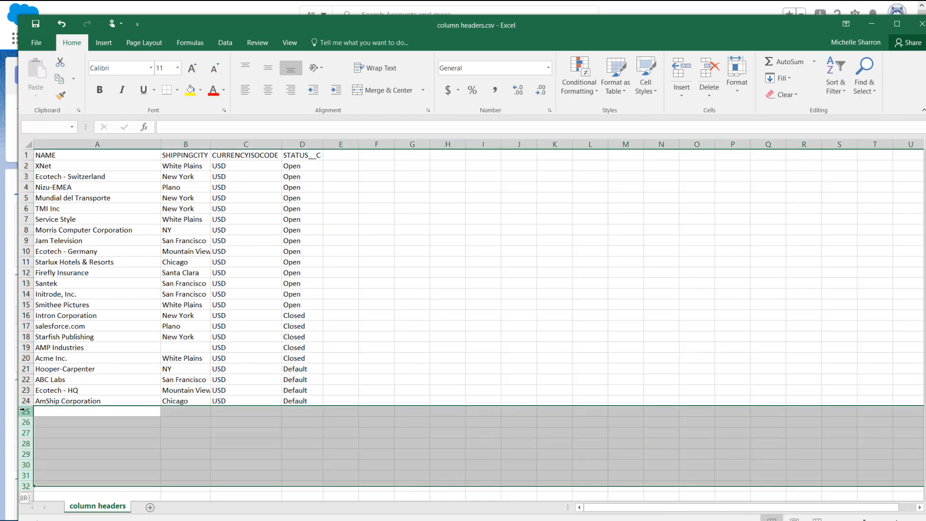
scroll("down", 3)
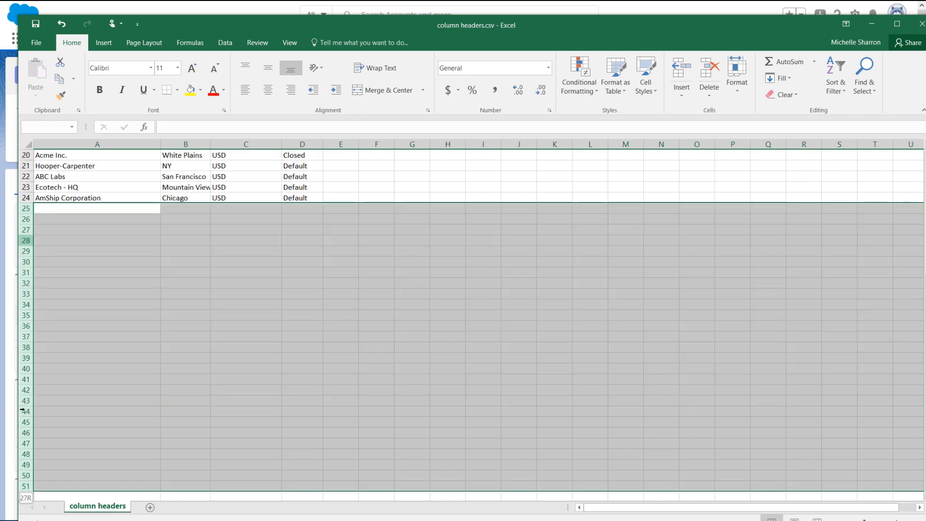
mouse_move(201, 338)
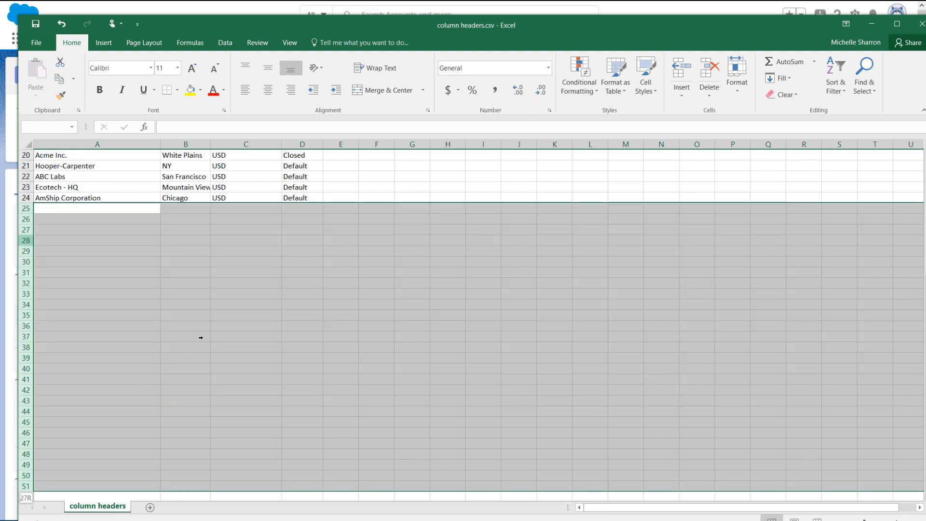
scroll("down", 3)
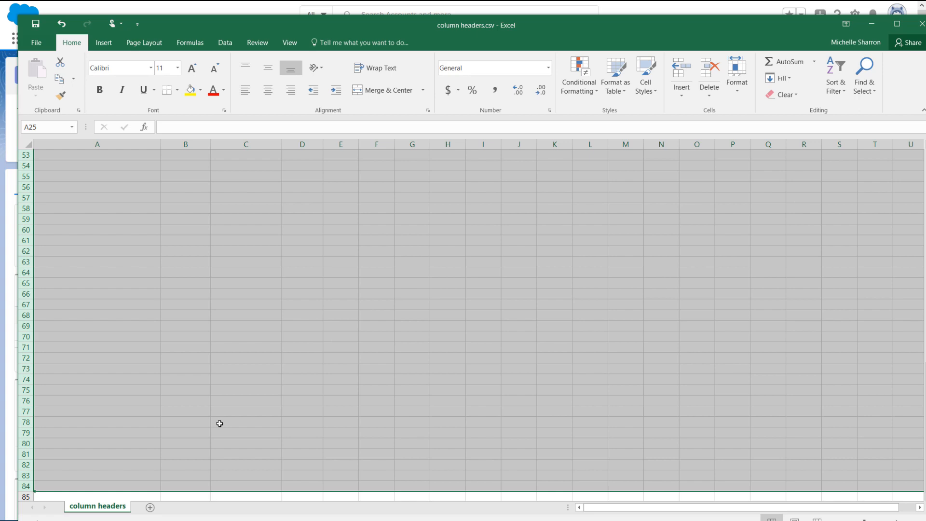
scroll("up", 3)
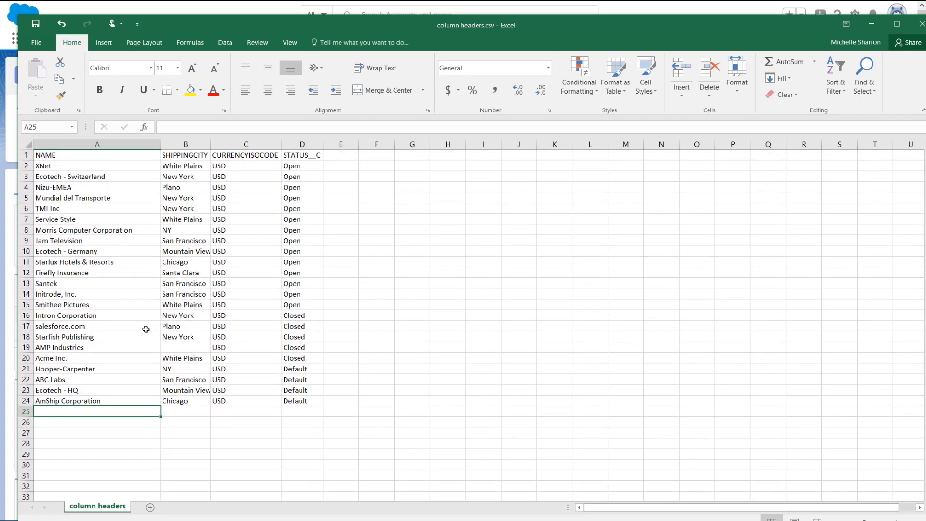
mouse_move(250, 185)
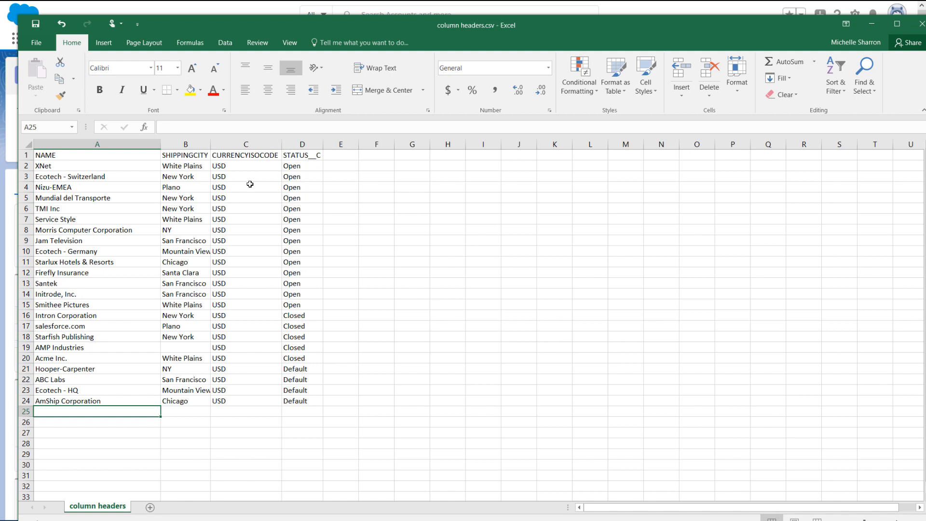
left_click(186, 144)
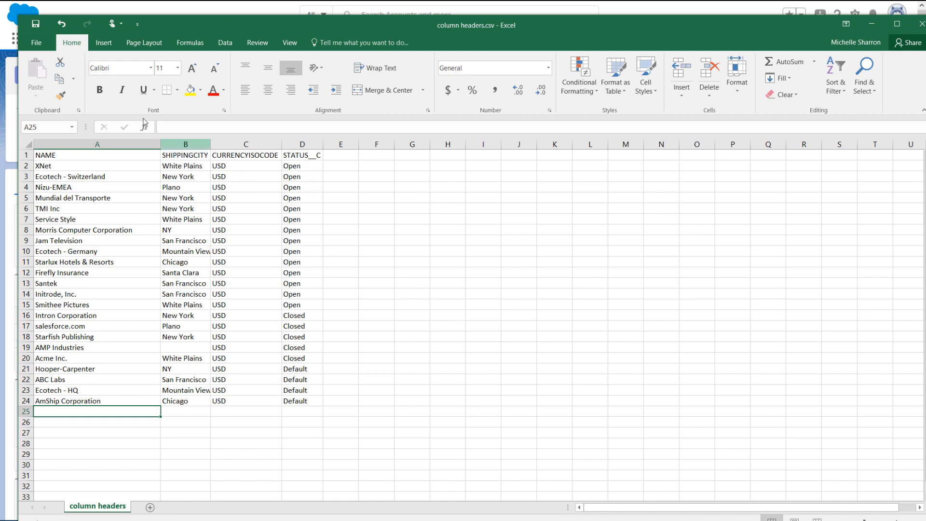
Save the workbook, keeping the comma-delimited CSV format
left_click(34, 43)
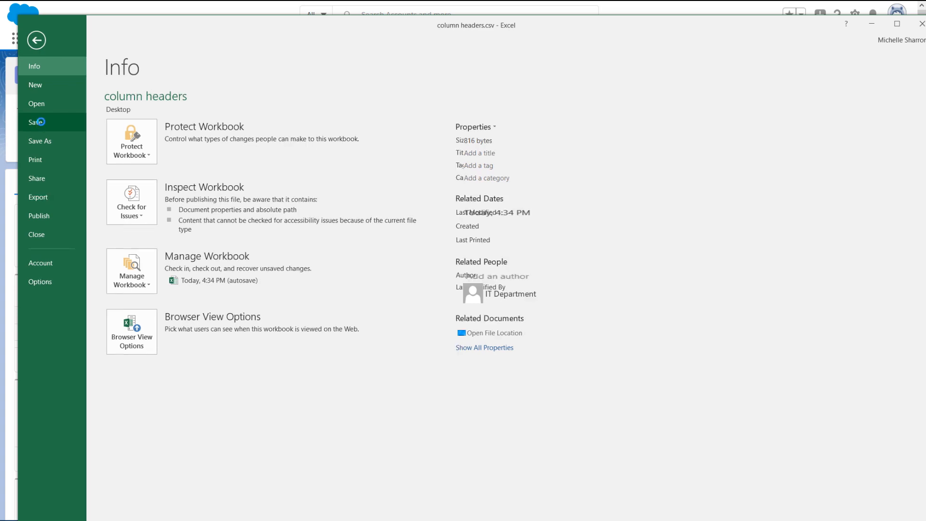
left_click(34, 122)
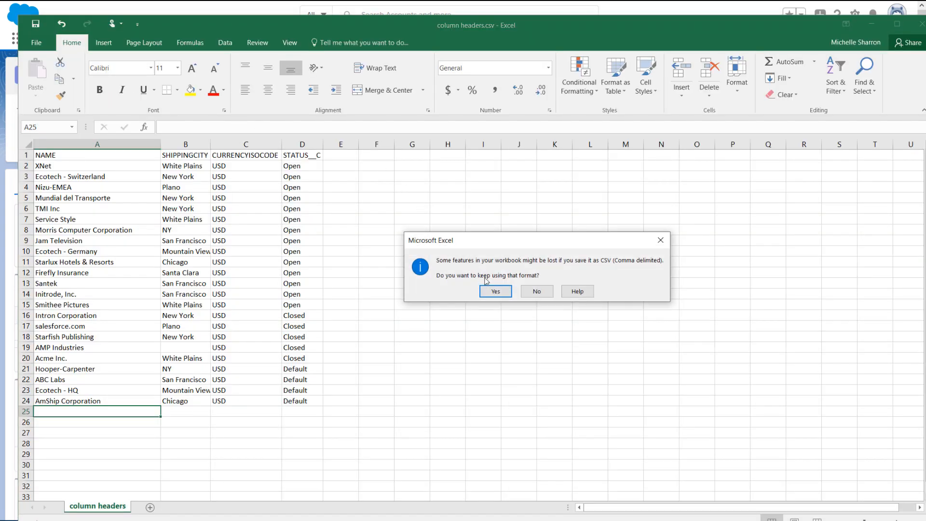
left_click(496, 291)
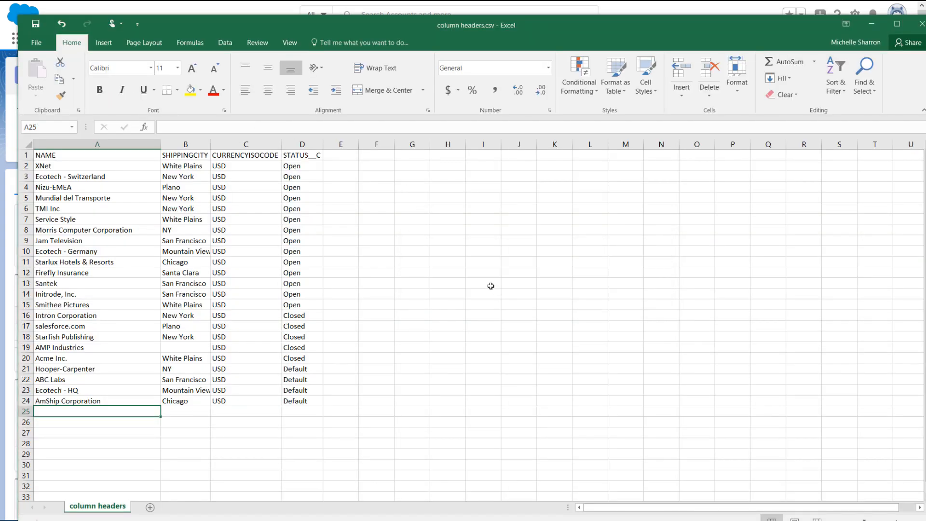
mouse_move(468, 274)
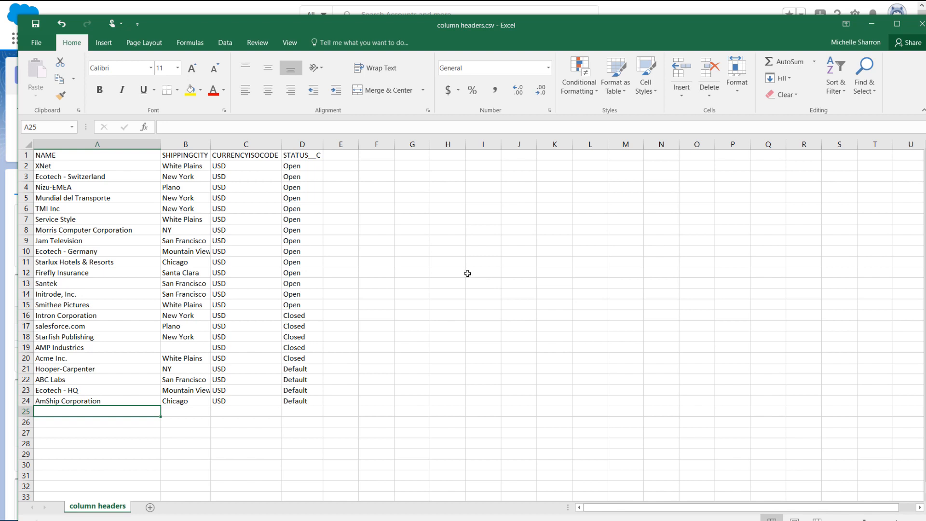